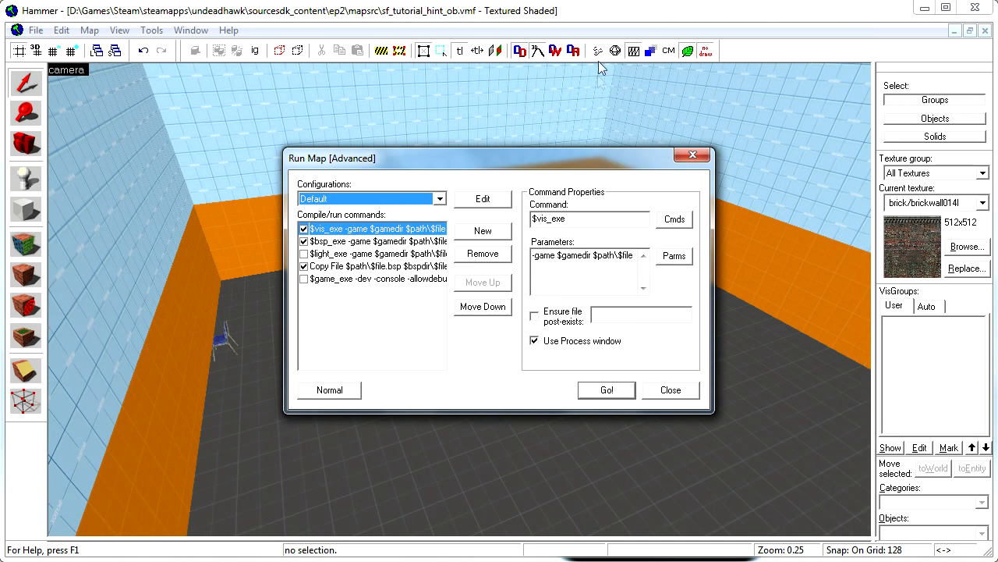
Compile and run the tutorial map, then close the compile output window.
left_click(606, 389)
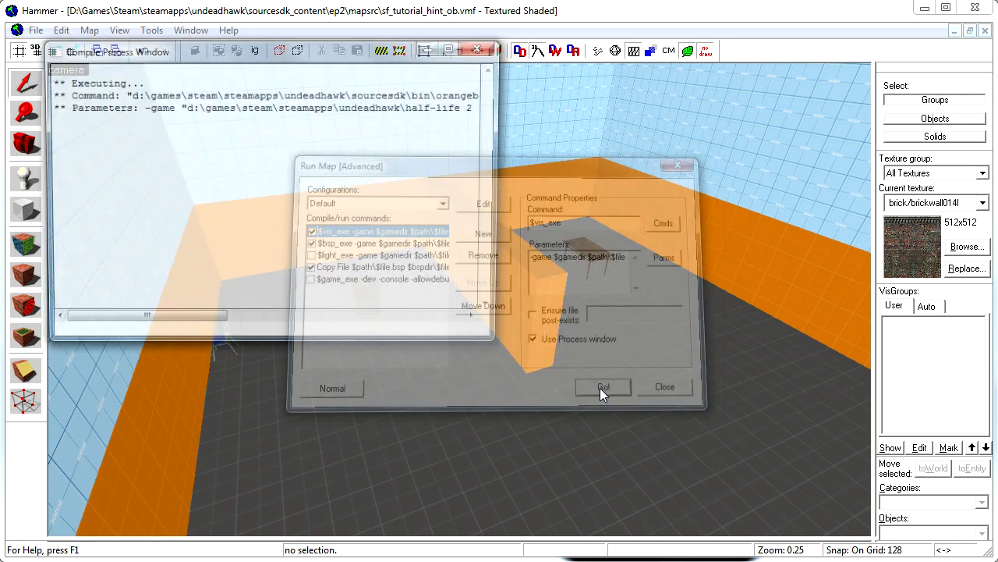
left_click(603, 387)
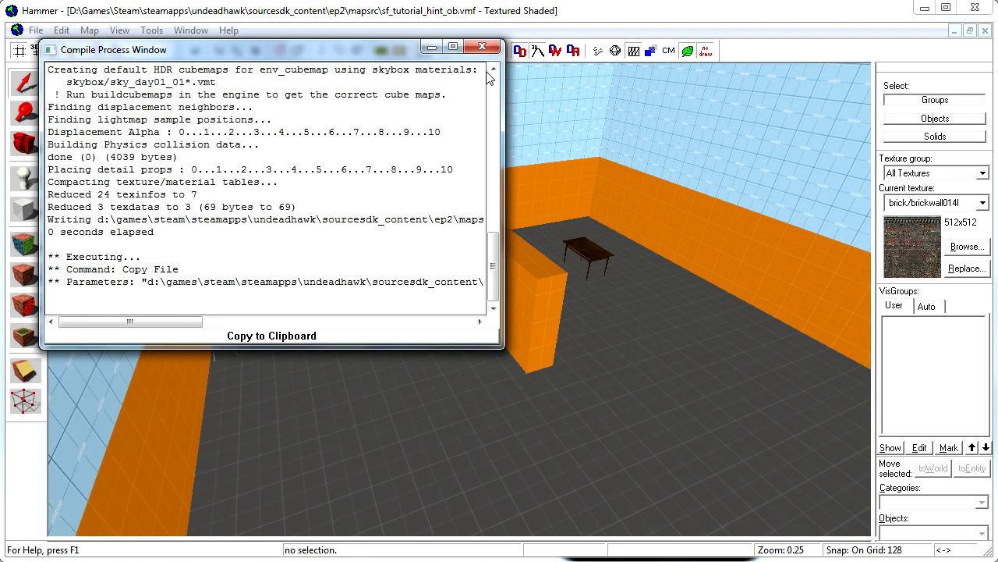
left_click(482, 49)
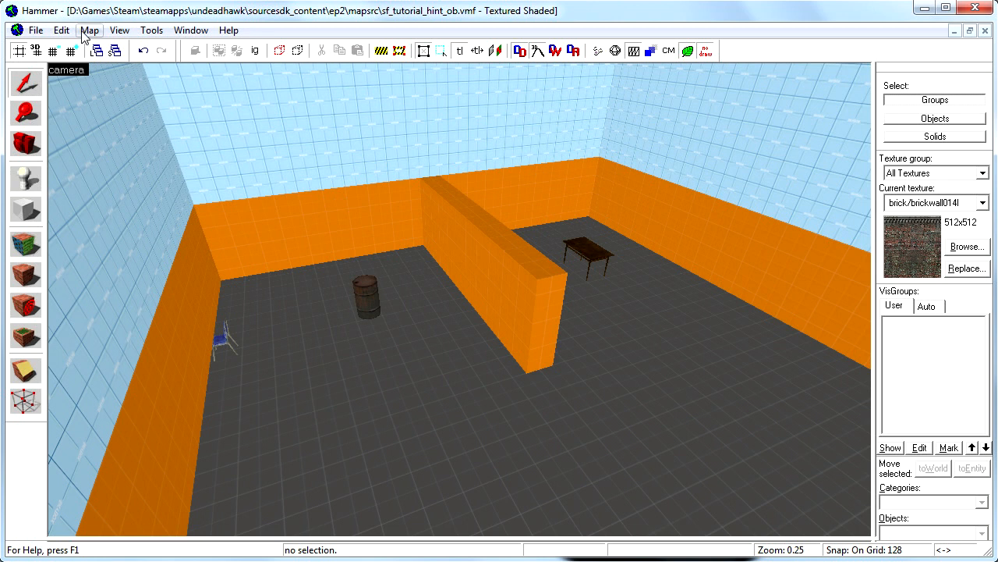
Load the compiled map's default .prt portal file to display visleaf boundaries.
left_click(89, 29)
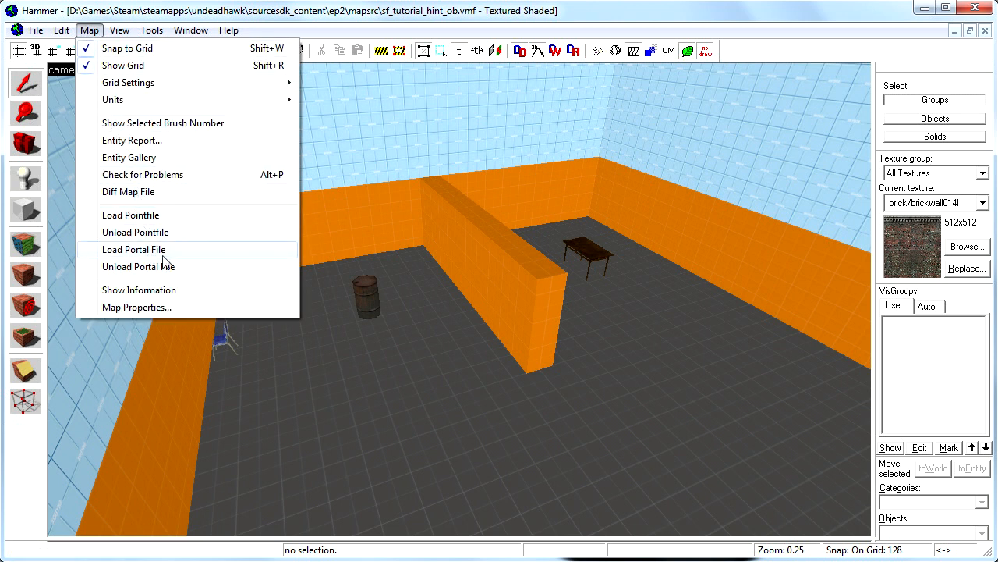
mouse_move(185, 259)
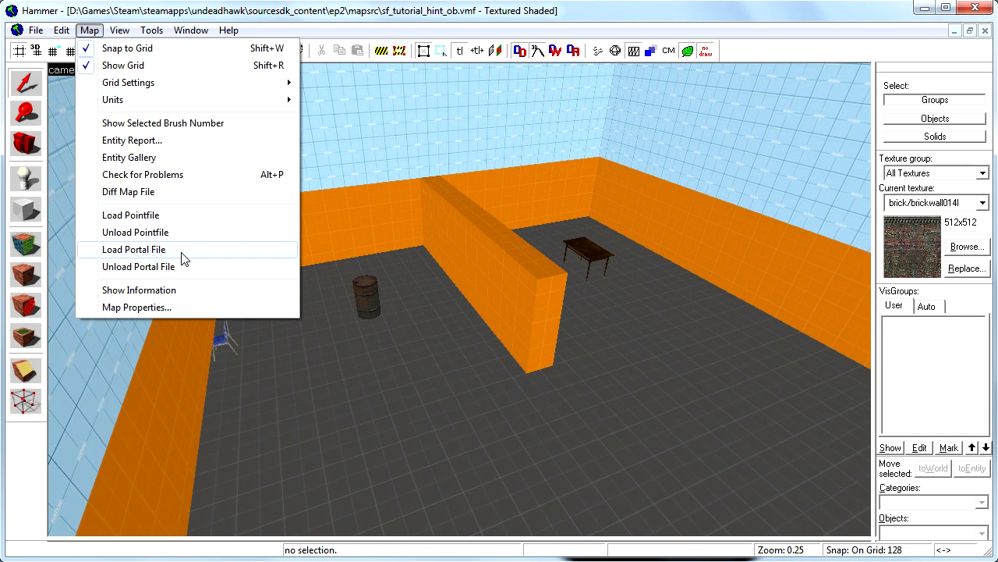
left_click(134, 248)
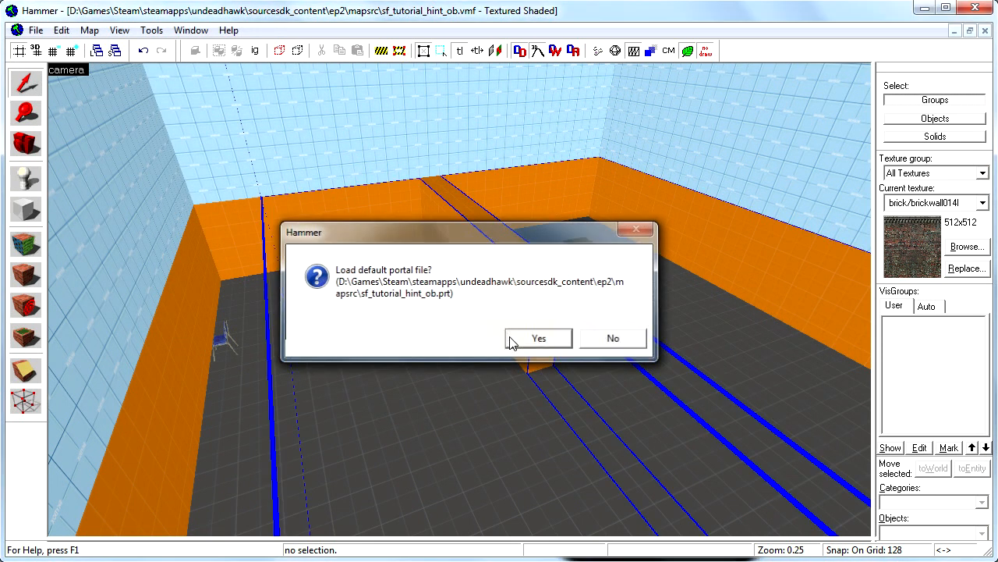
left_click(538, 338)
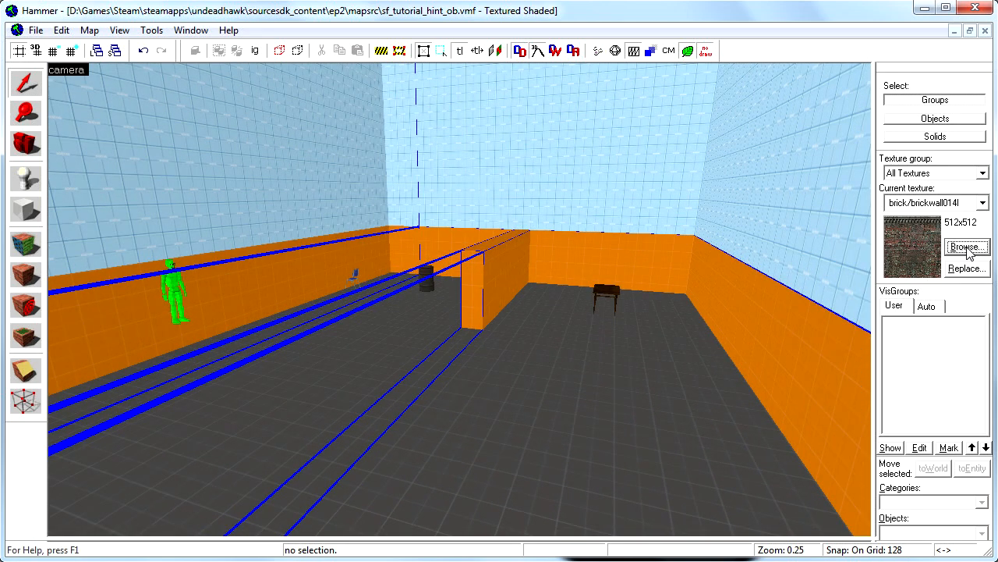
Make tools/toolsskip the current texture using the texture browser's skip filter.
left_click(967, 246)
type("skip")
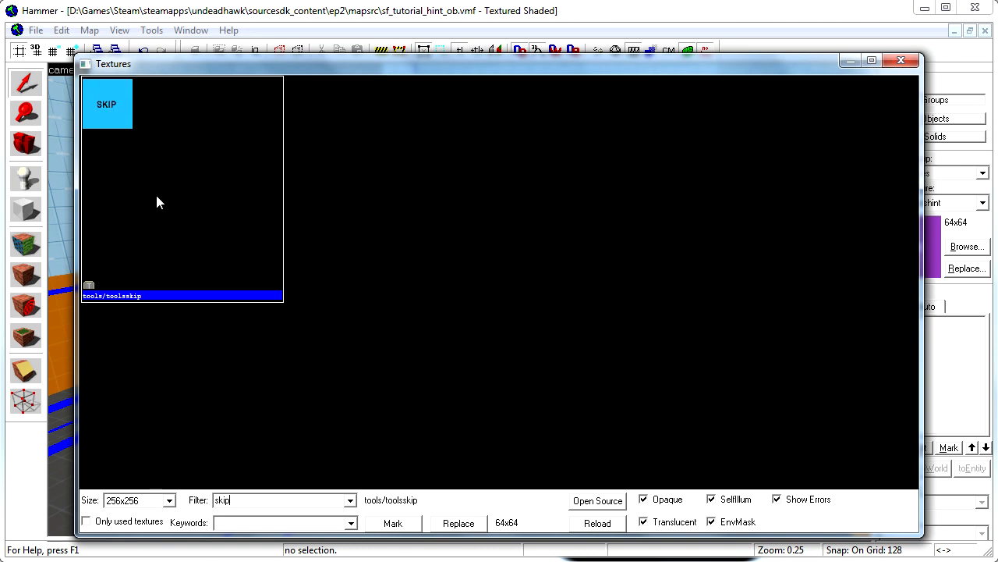
left_click(900, 61)
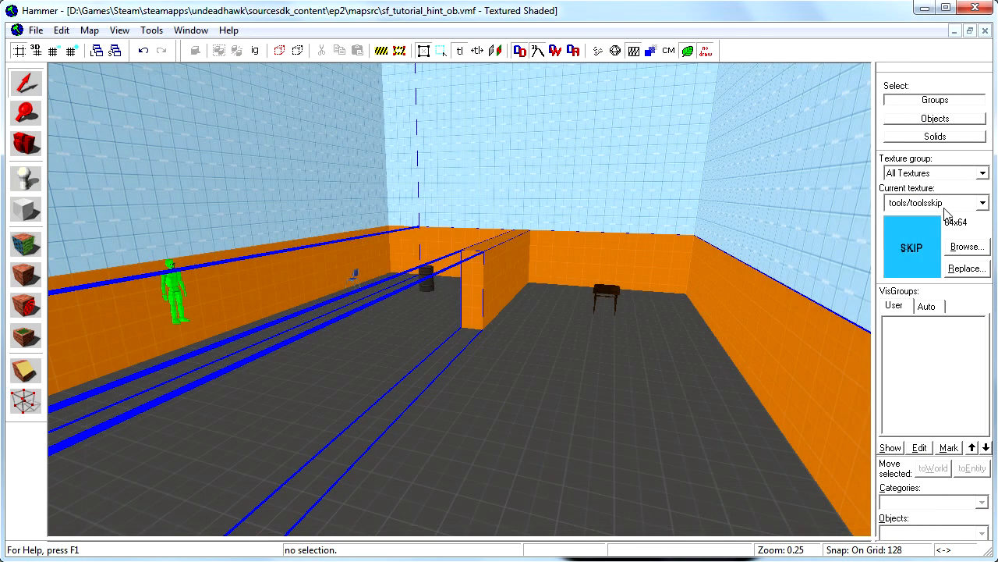
left_click(981, 203)
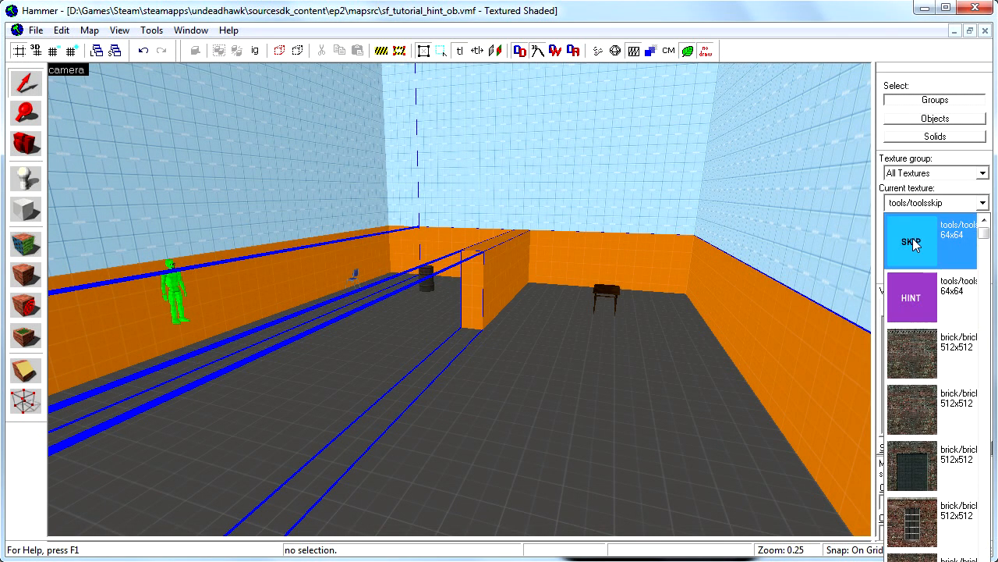
left_click(912, 240)
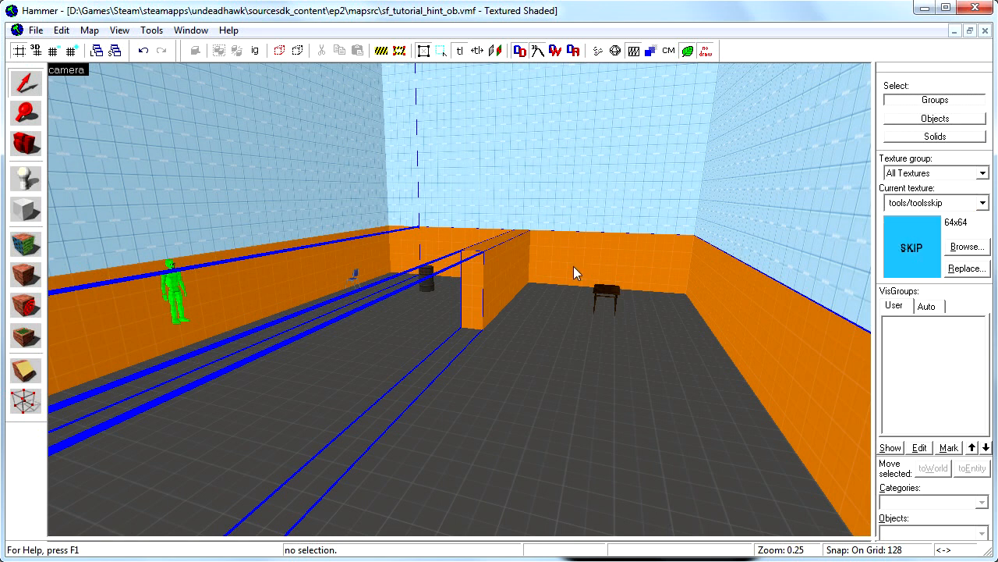
Draw a 640-wide skip block brush spanning the room along the wall.
left_click(26, 210)
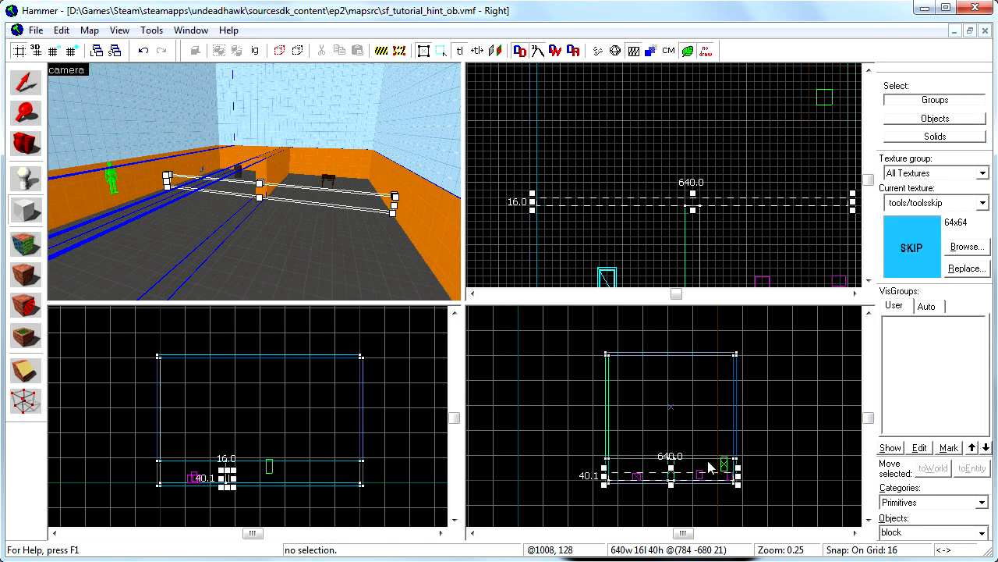
scroll("up", 3)
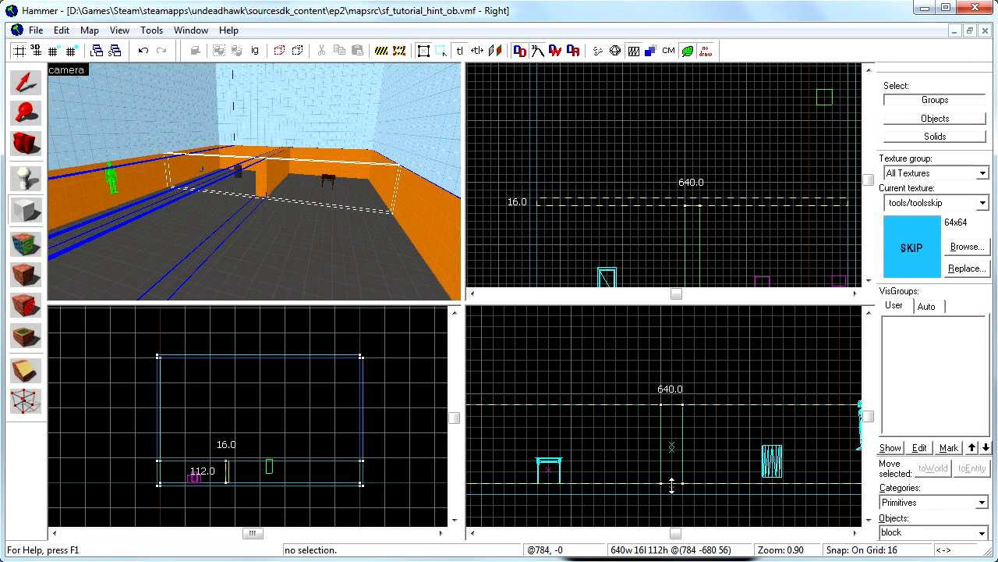
left_click(564, 419)
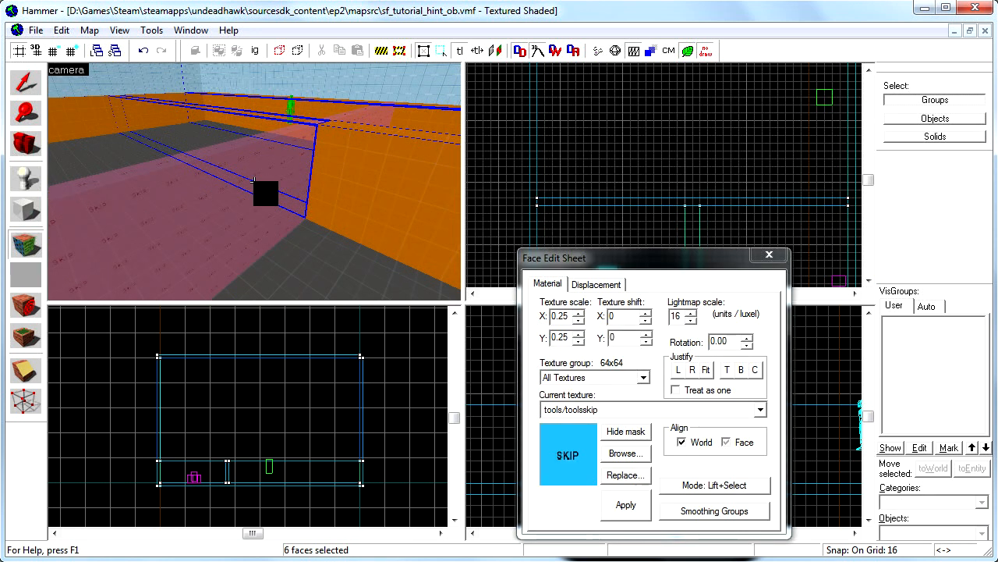
Retexture the brush's large face with tools/toolshint.
left_click(725, 442)
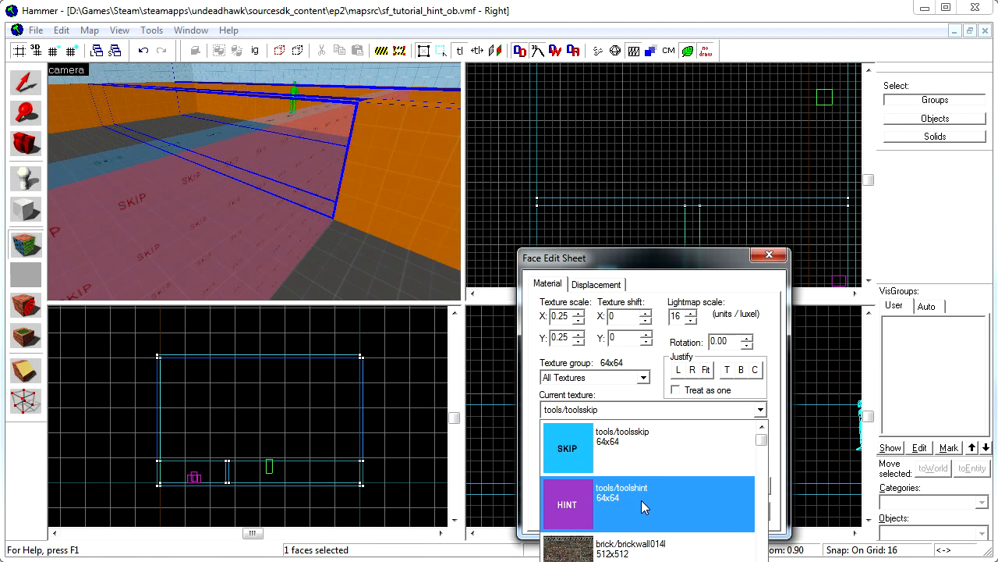
left_click(626, 504)
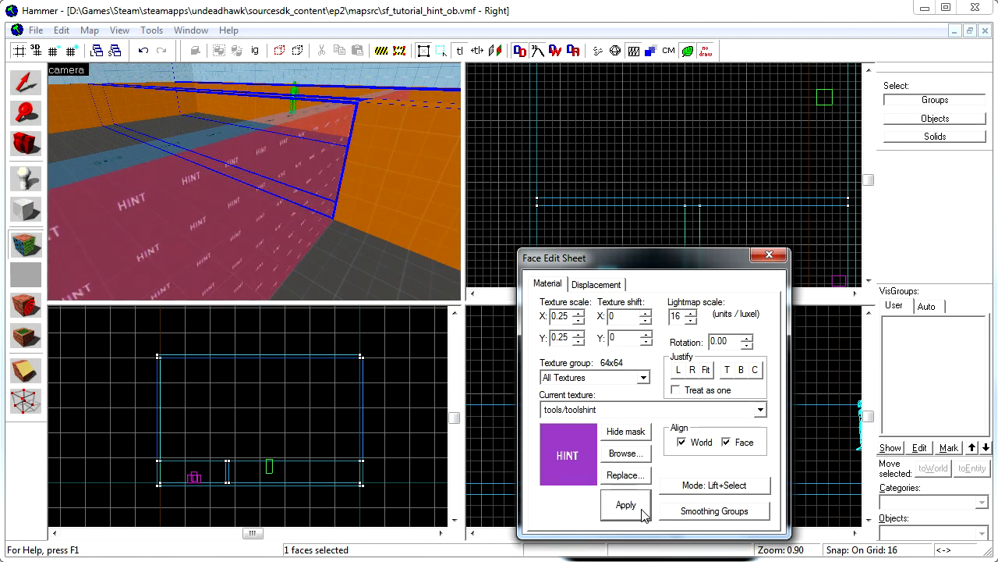
left_click(769, 256)
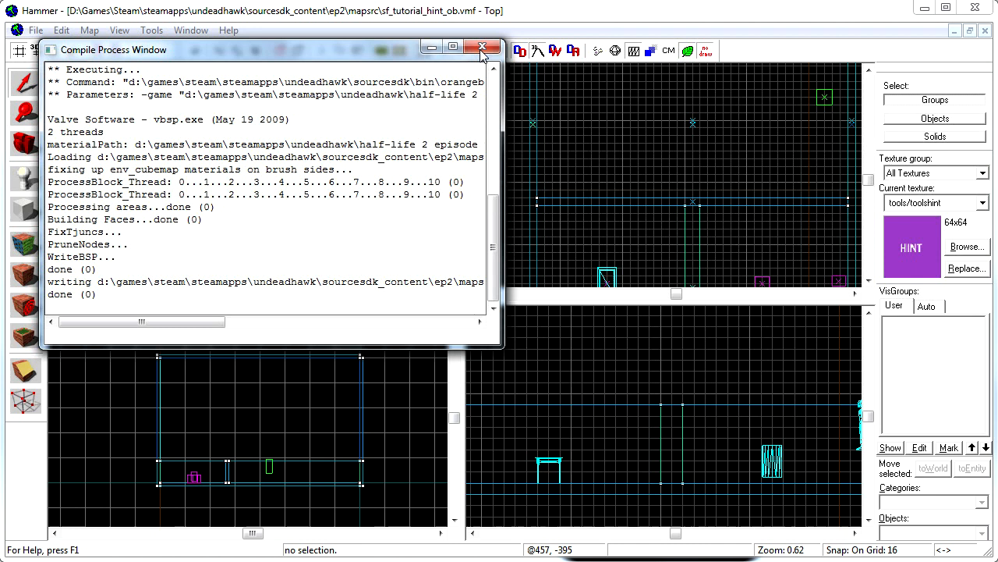
Close the compile output and reload the recompiled map's portal file.
left_click(89, 30)
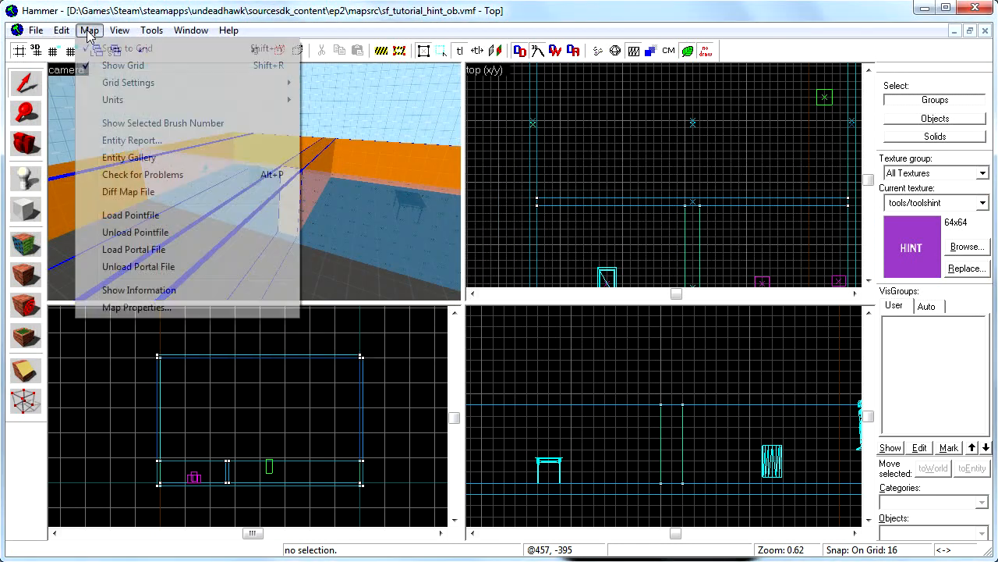
left_click(133, 249)
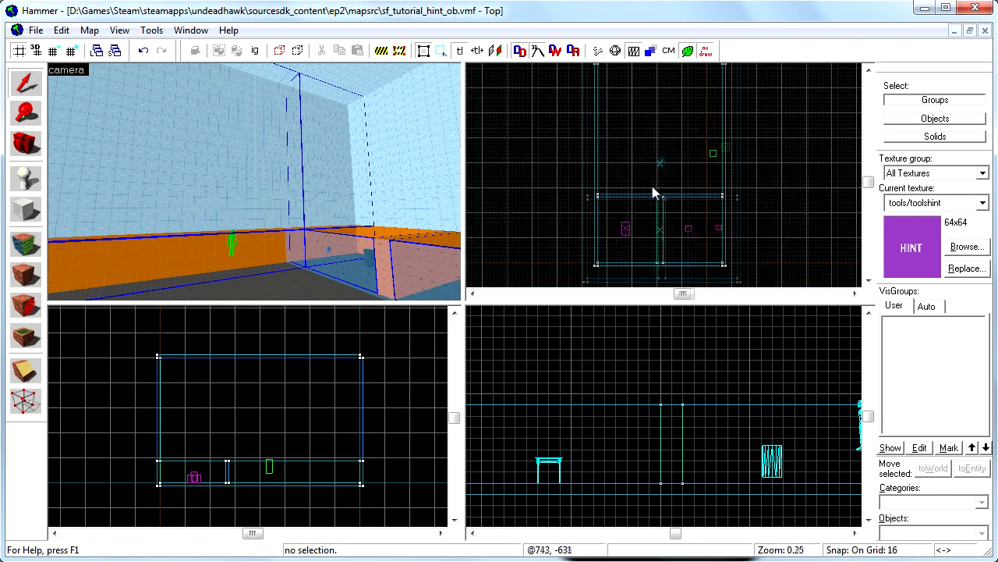
Zoom the 2D views out and back in around the hint/skip brush faces.
scroll("down", 3)
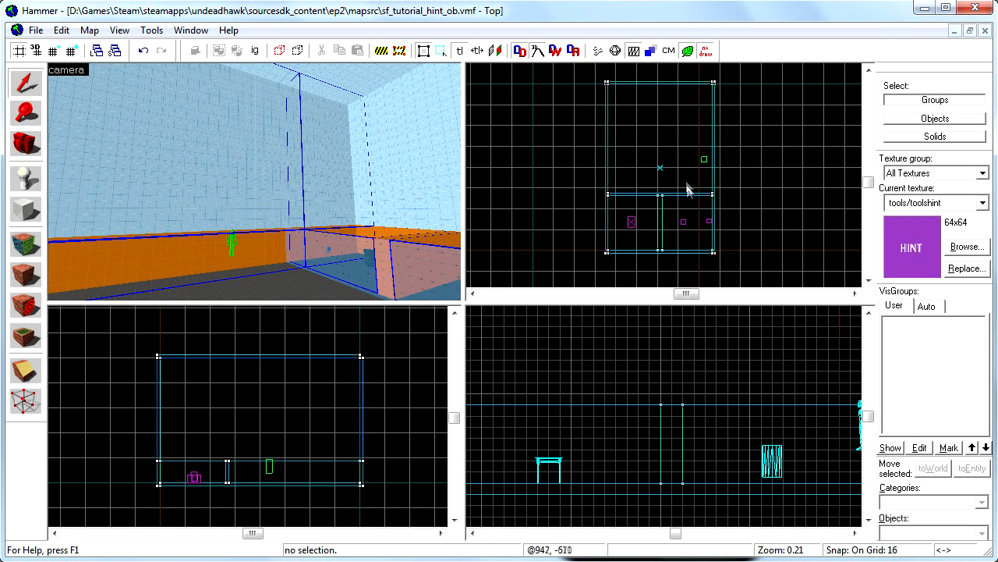
scroll("down", 3)
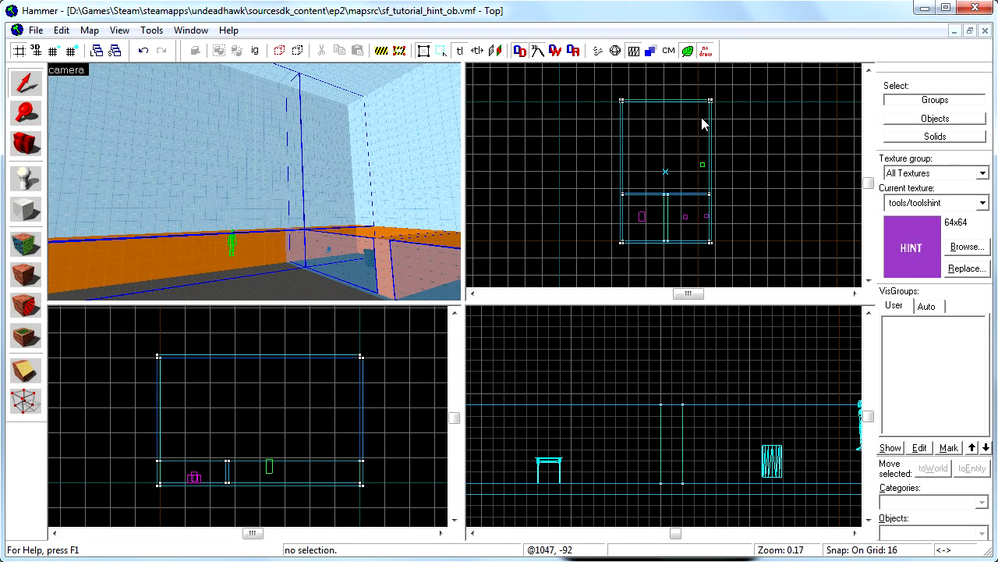
scroll("up", 3)
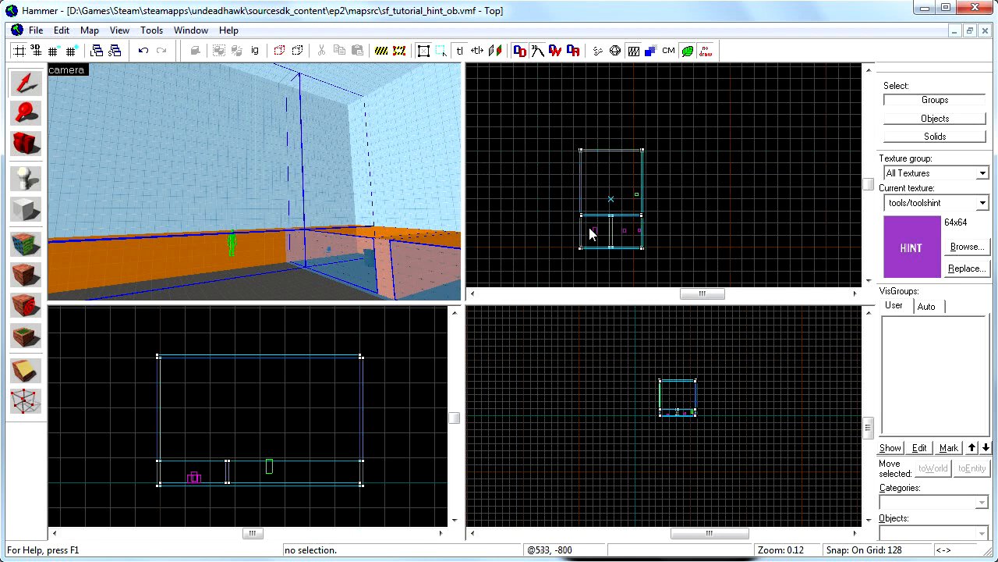
scroll("up", 3)
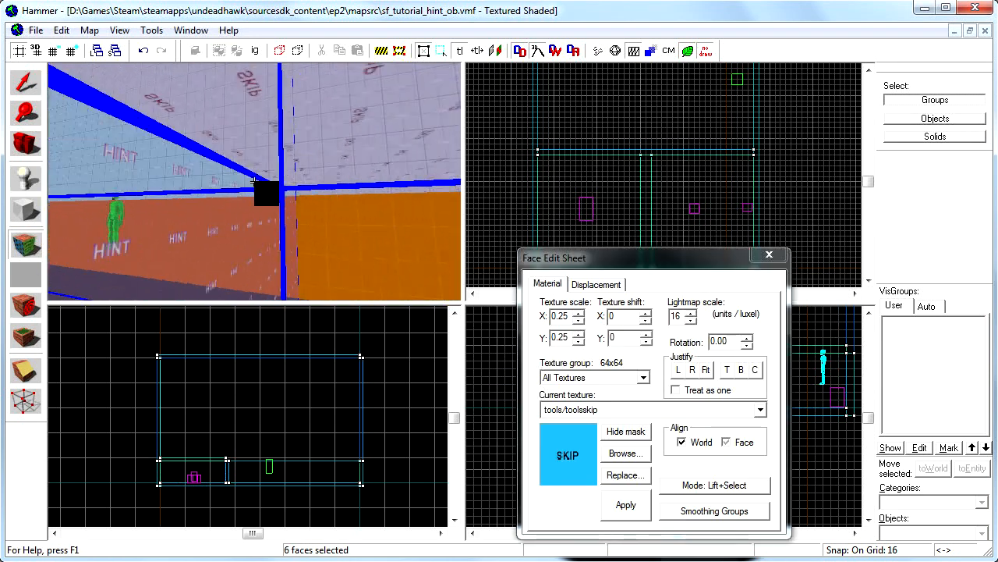
Close the Face Edit Sheet before recompiling.
left_click(760, 409)
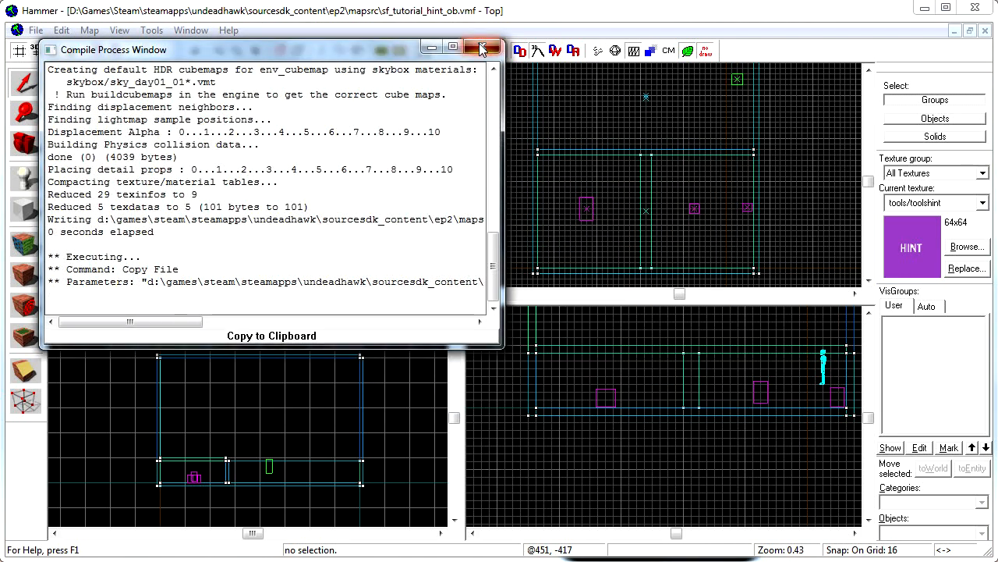
left_click(89, 29)
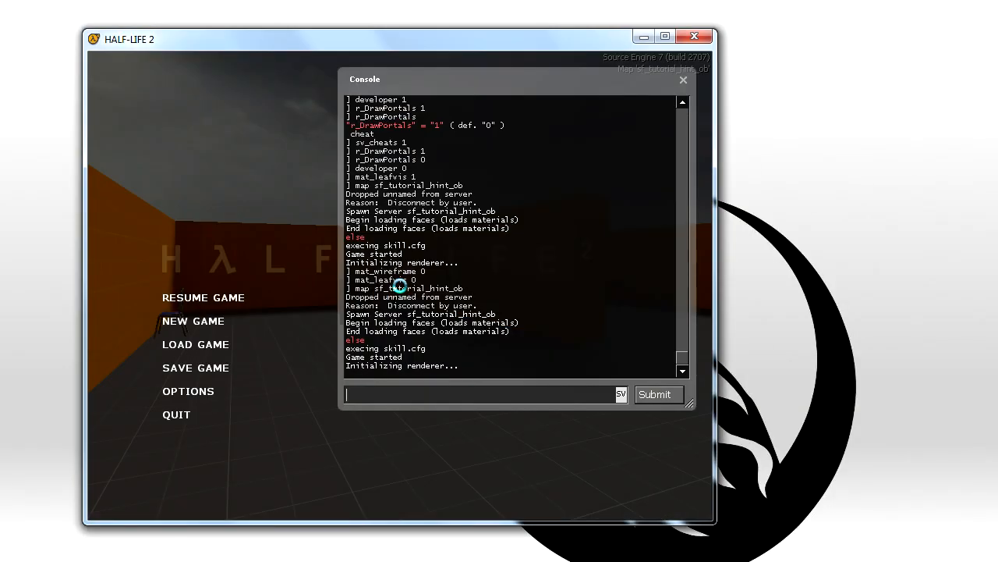
Enter mat_wireframe 1 in the console and start typing mat_leafvis.
type("mat_wi")
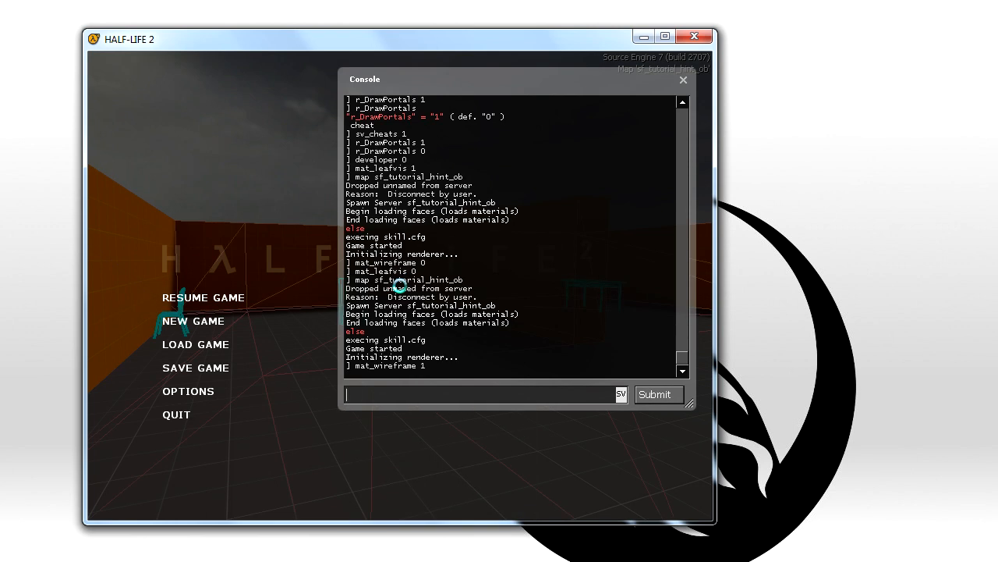
type("mat_leaf")
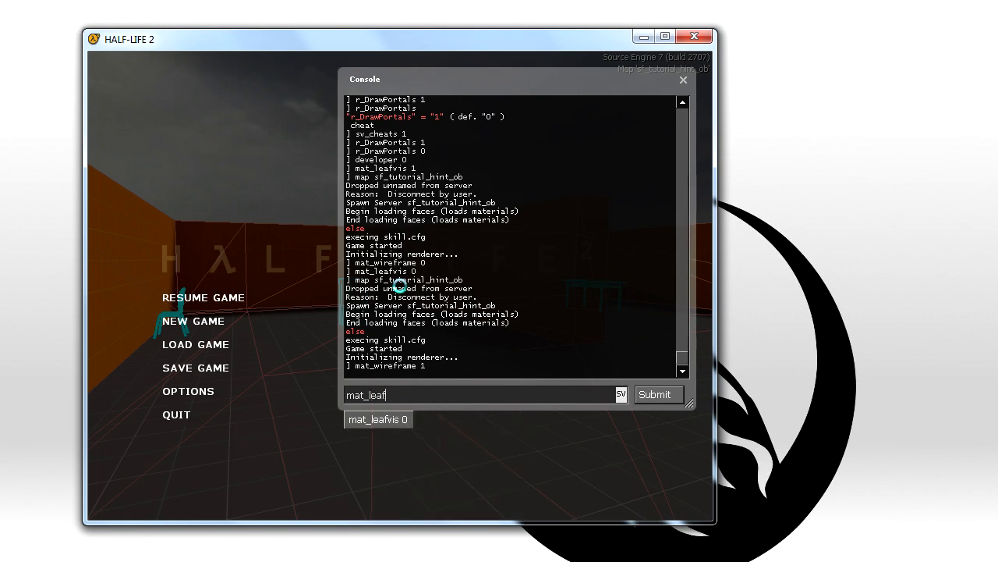